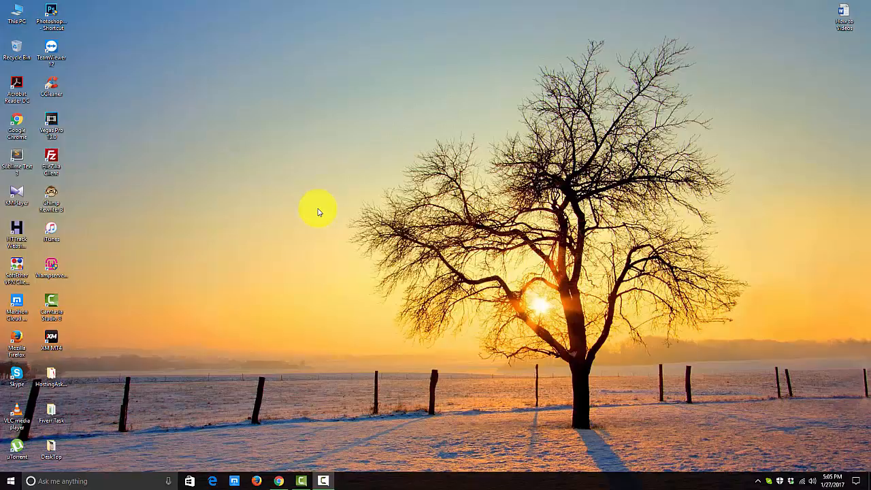
pyautogui.moveTo(314, 207)
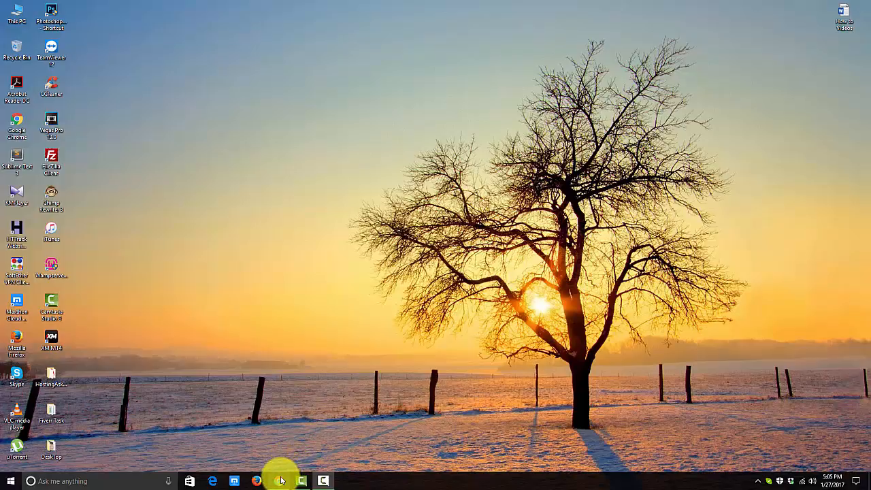
# Launch the web browser from the Windows desktop.
pyautogui.click(277, 479)
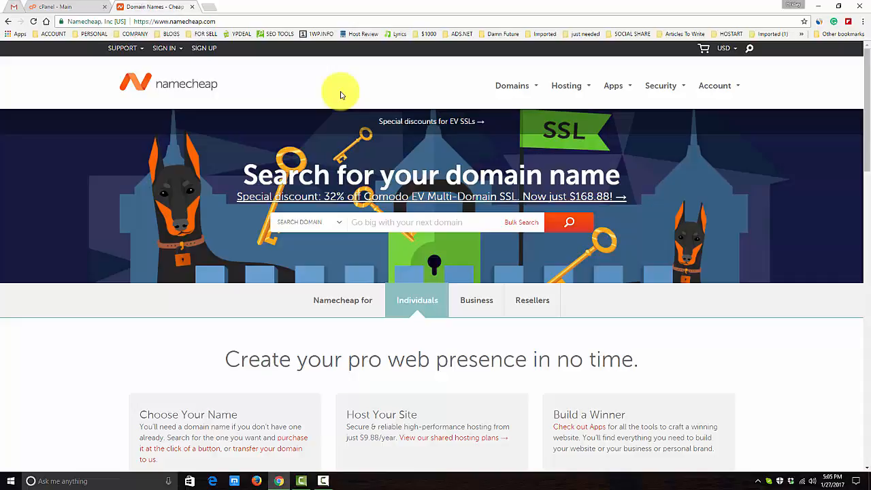
pyautogui.moveTo(190, 68)
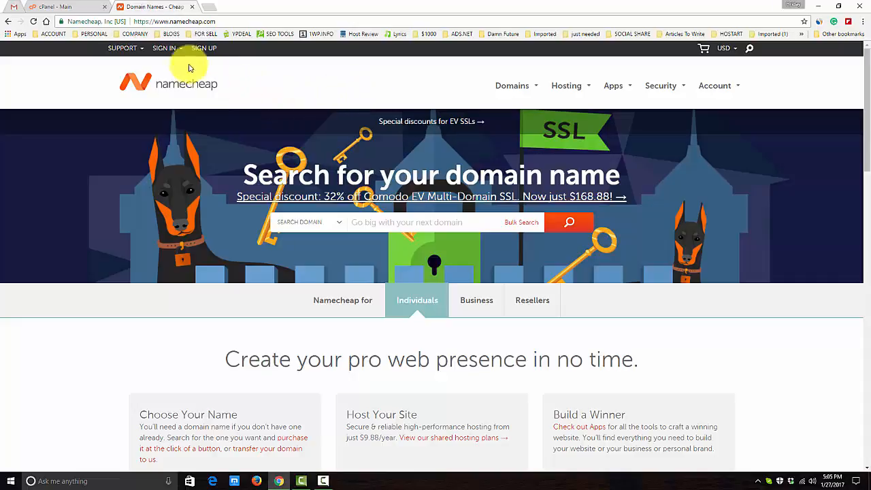
# Sign in to Namecheap as hridaysikder to reach the dashboard of active domains.
pyautogui.click(166, 48)
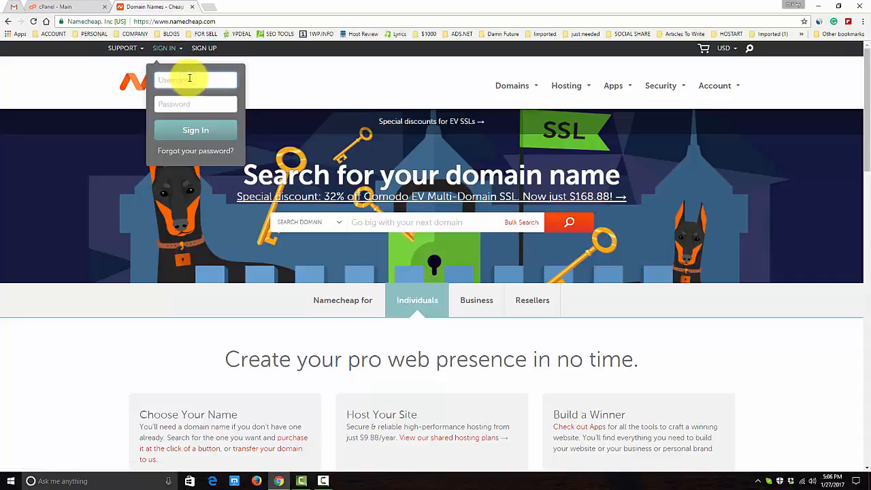
pyautogui.write('hridaysikder')
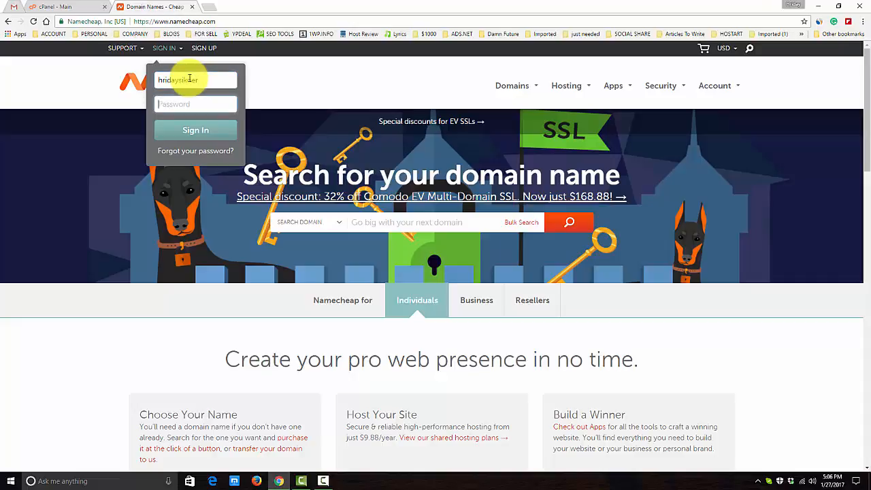
pyautogui.write('•••')
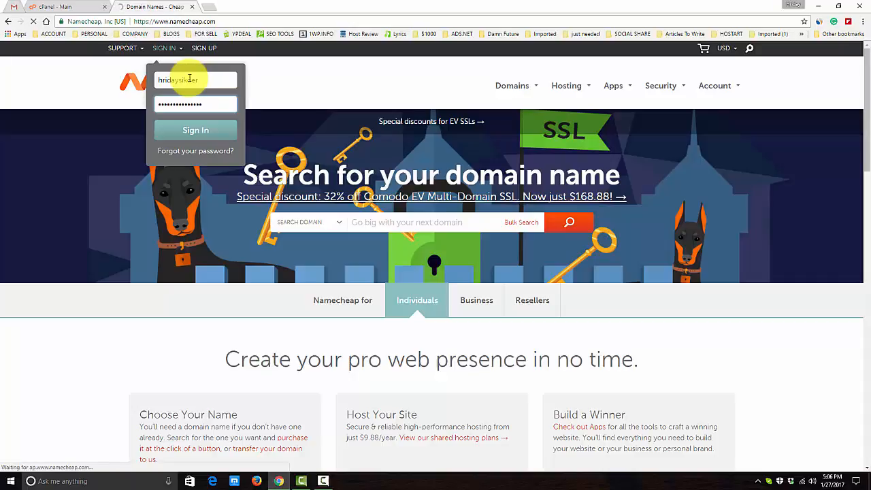
pyautogui.click(196, 130)
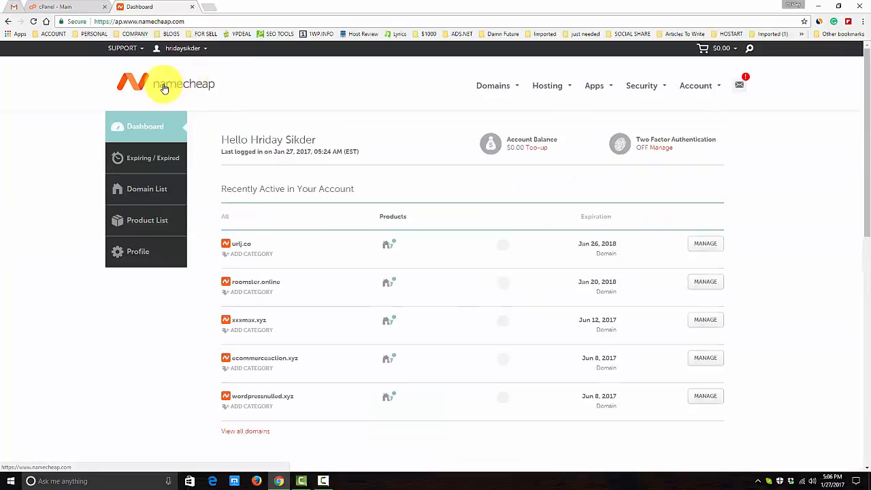
pyautogui.scroll(-3)
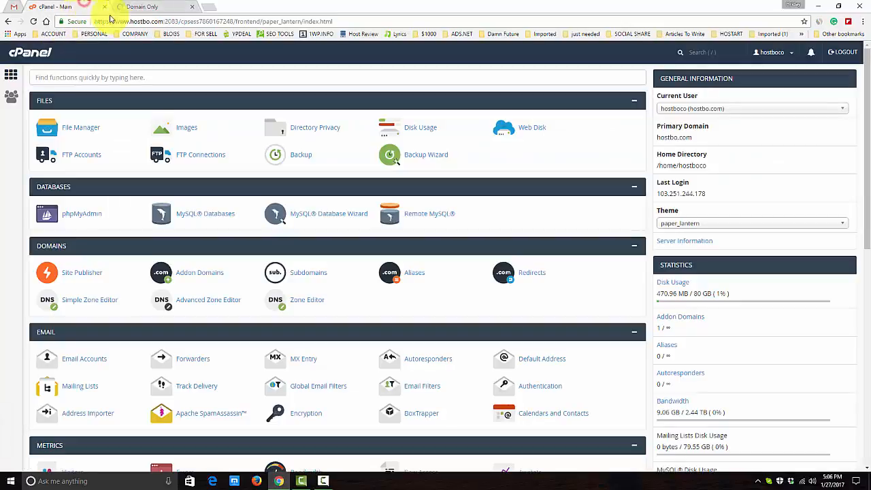
pyautogui.moveTo(185, 188)
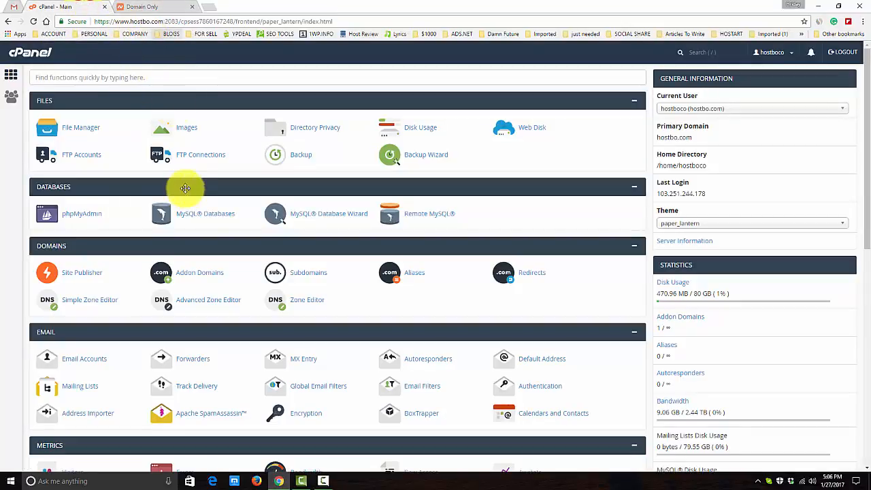
pyautogui.click(141, 5)
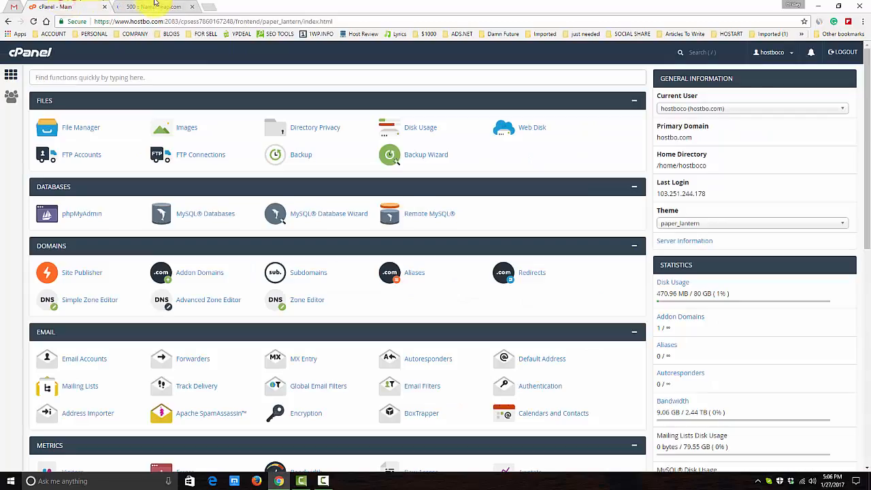
pyautogui.click(147, 6)
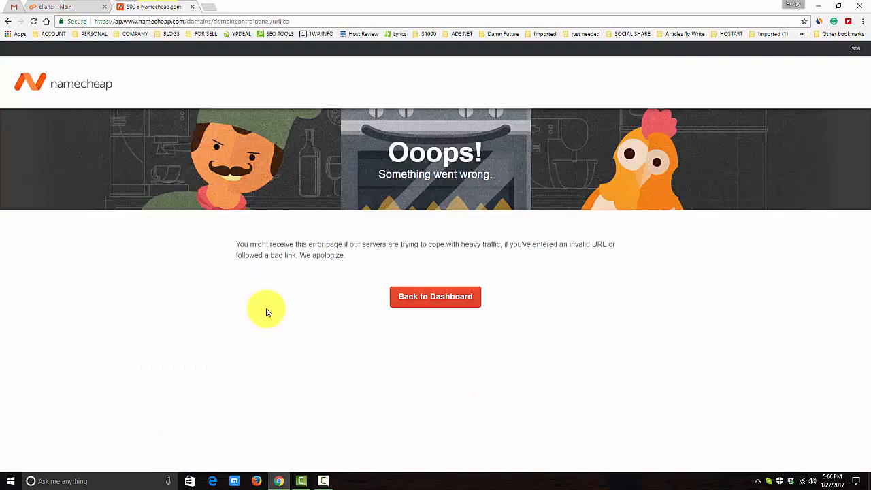
pyautogui.click(436, 297)
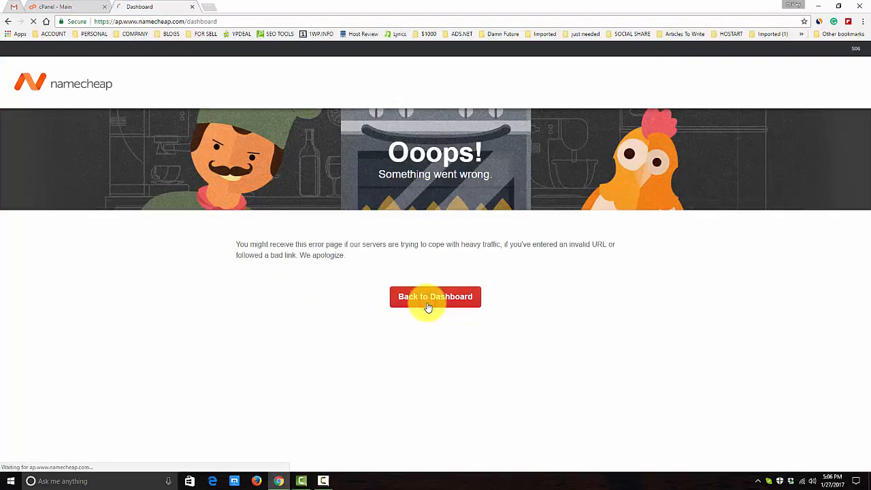
pyautogui.click(435, 297)
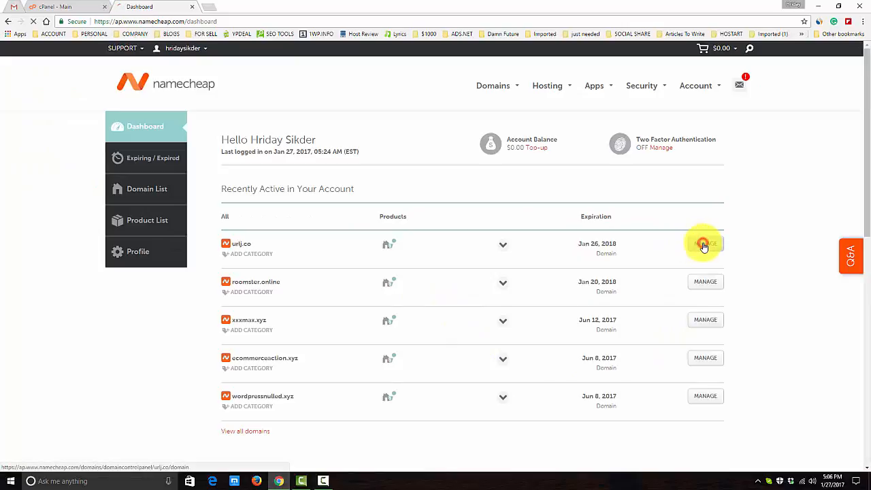
# Manage urlj.co to view its status and Namecheap BasicDNS nameserver setting.
pyautogui.click(705, 243)
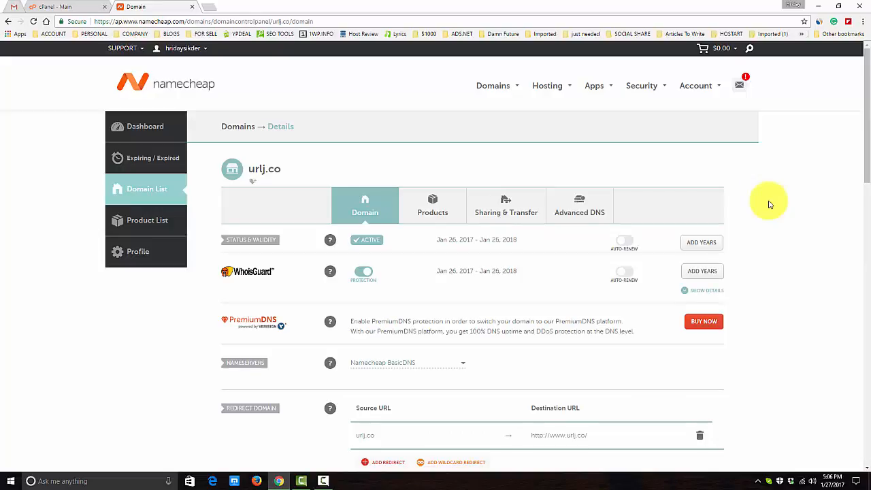
pyautogui.moveTo(764, 202)
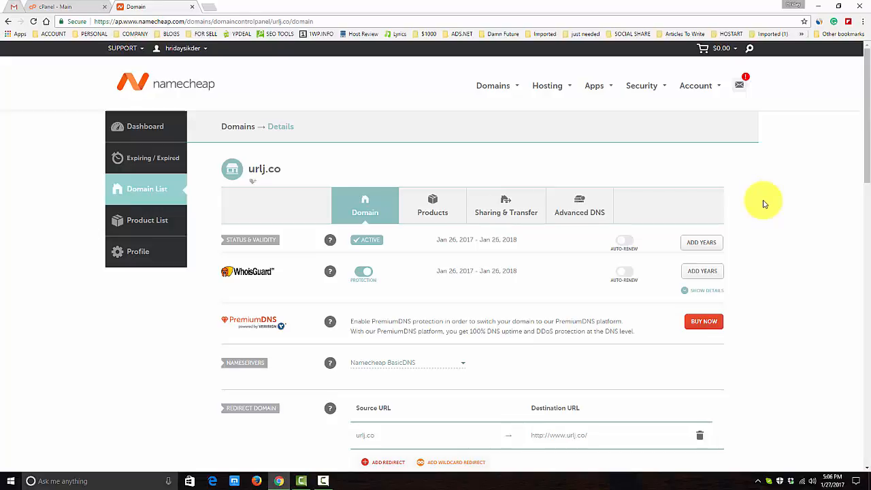
pyautogui.scroll(-3)
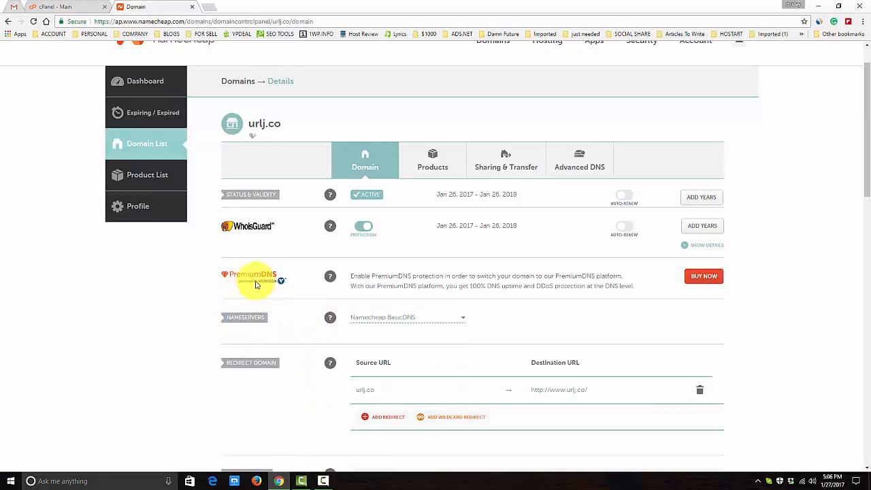
# Switch urlj.co's nameserver type from Namecheap BasicDNS to Custom DNS.
pyautogui.click(407, 317)
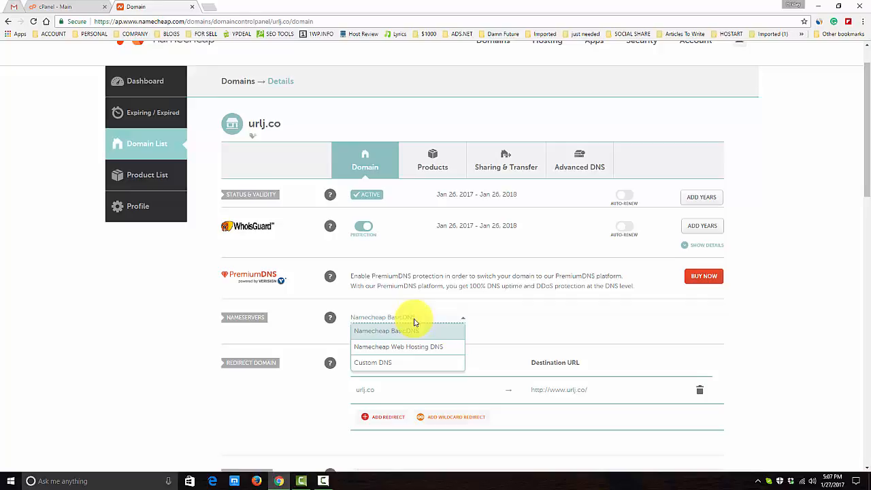
pyautogui.scroll(-3)
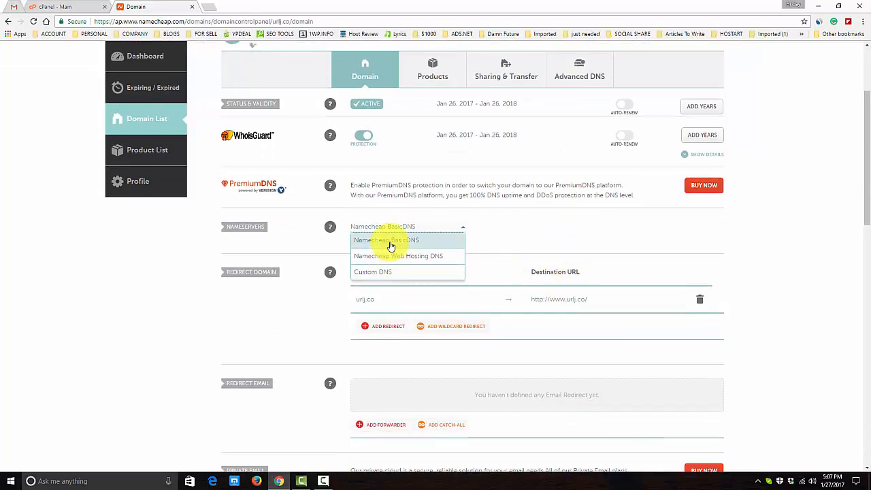
pyautogui.moveTo(386, 277)
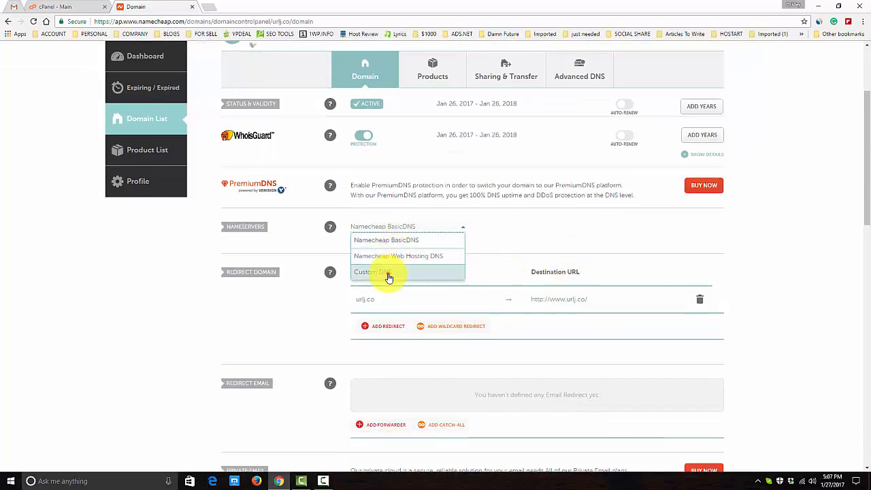
pyautogui.click(370, 273)
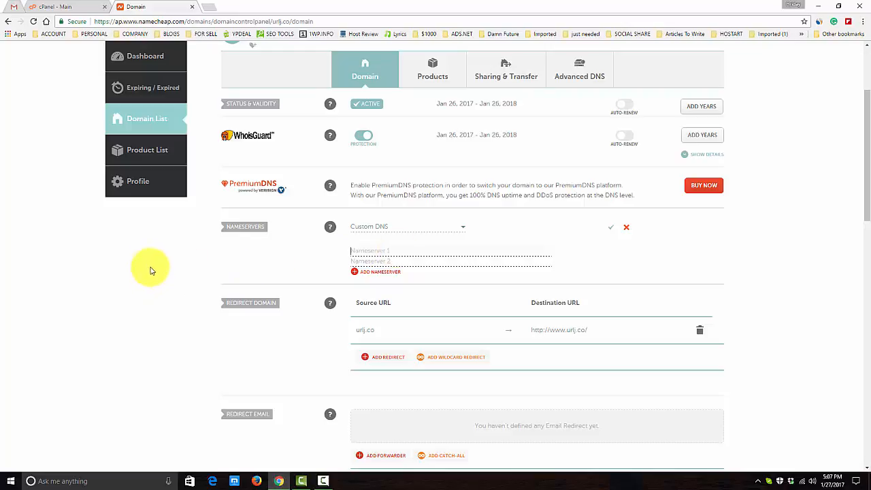
pyautogui.moveTo(87, 68)
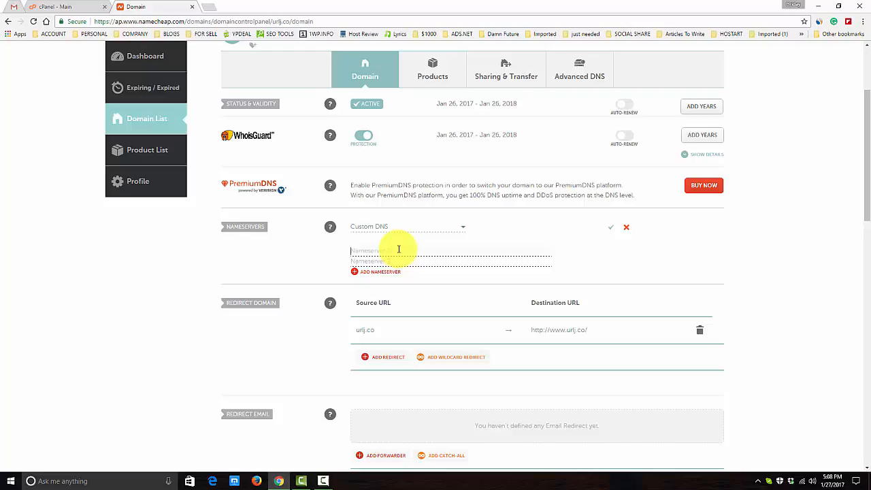
# Enter ns1.hostbo.com and ns2.hostbo.com as the custom nameservers for urlj.co.
pyautogui.write('ns1.h')
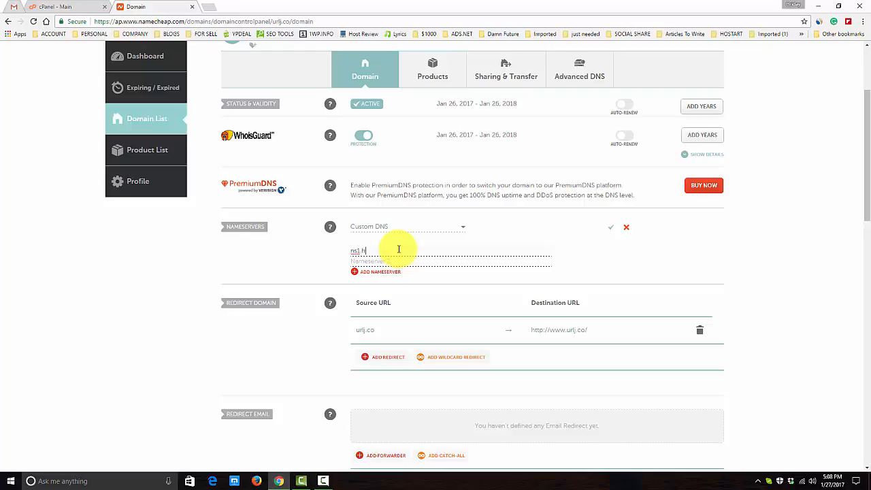
pyautogui.write('ost.com')
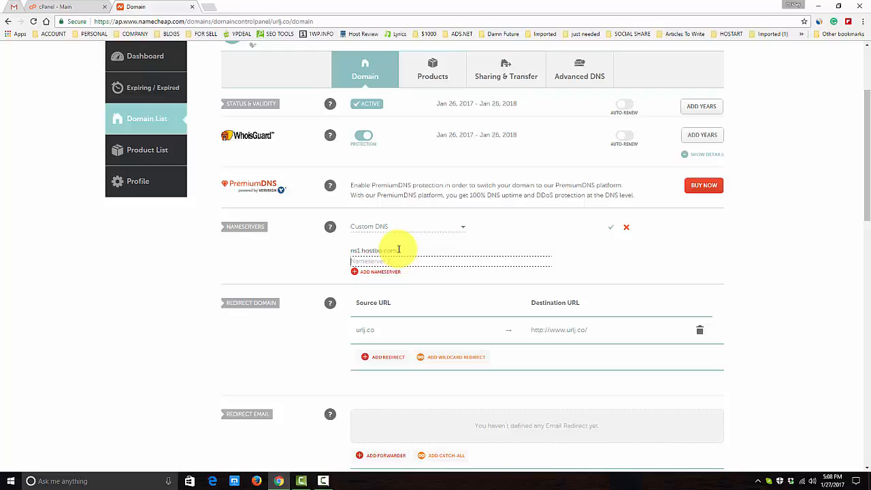
pyautogui.write('ns2.hostbo.com')
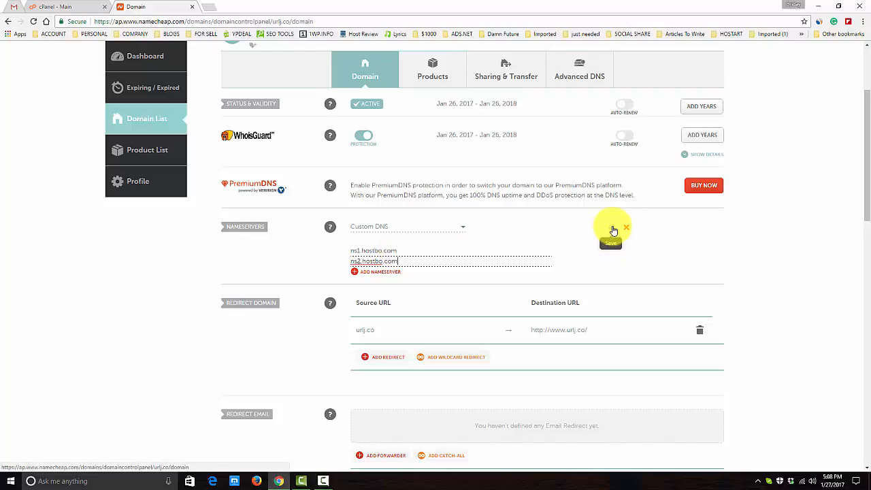
# Save the custom hostbo nameservers, noting updates take up to 48 hours.
pyautogui.click(610, 243)
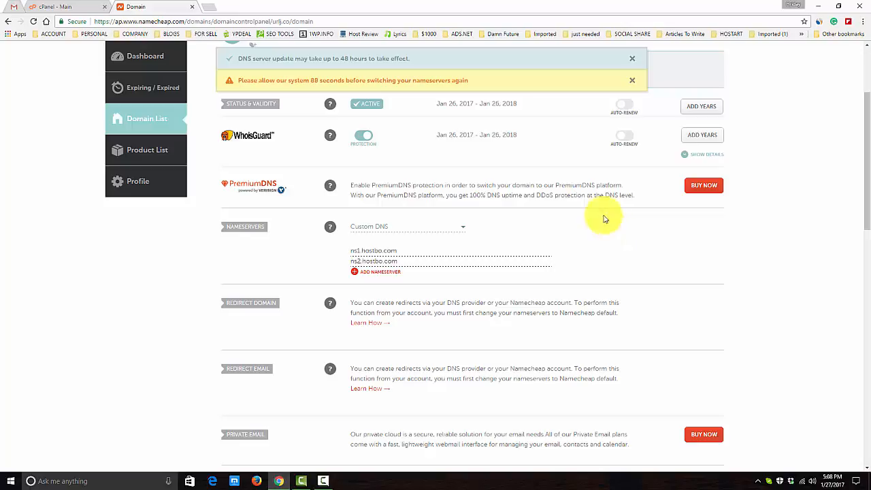
pyautogui.moveTo(326, 82)
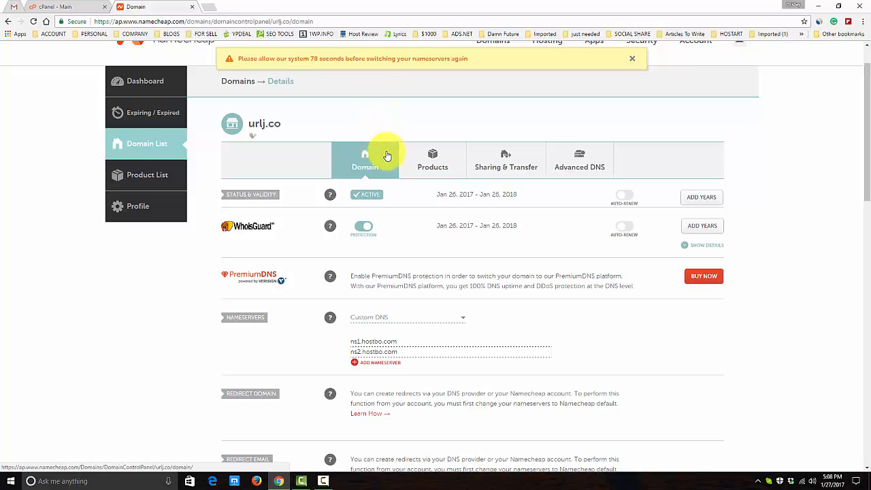
pyautogui.moveTo(381, 156)
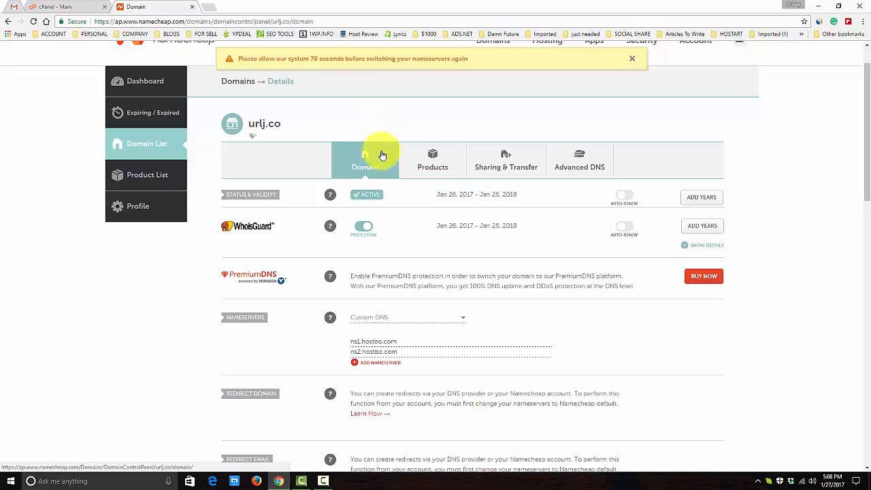
pyautogui.moveTo(340, 125)
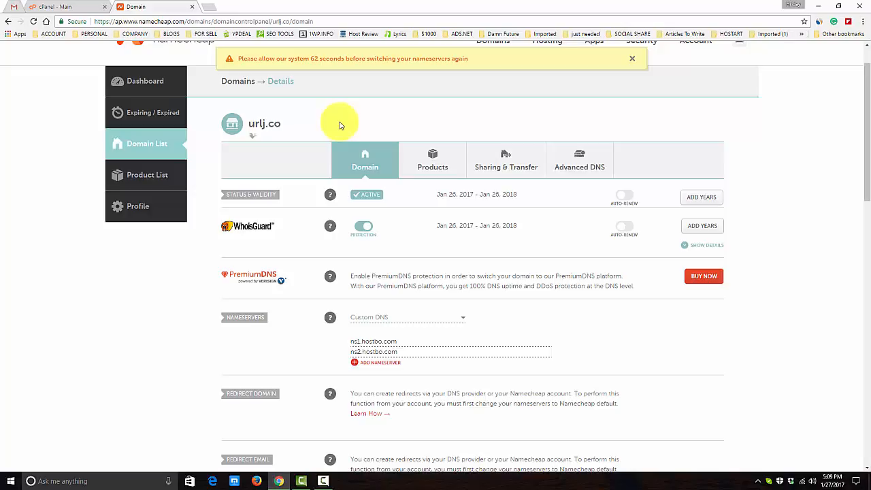
pyautogui.moveTo(293, 122)
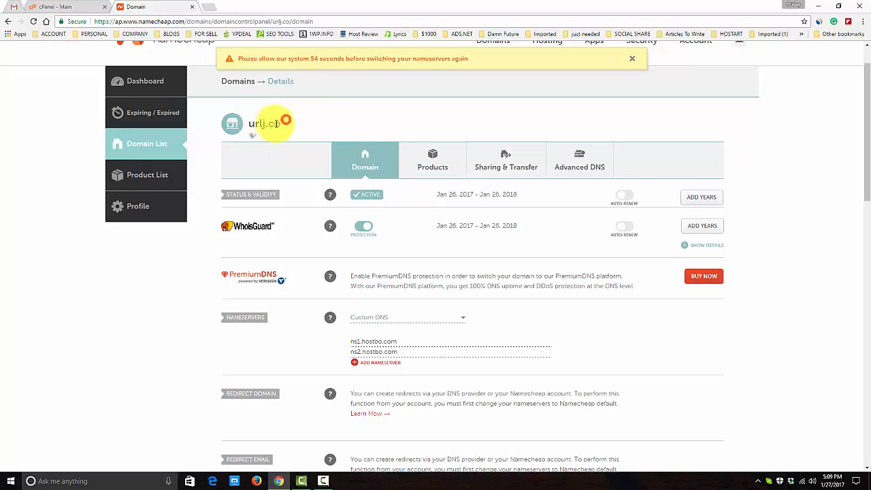
# Select the urlj.co domain name on the details page to copy it.
pyautogui.doubleClick(264, 124)
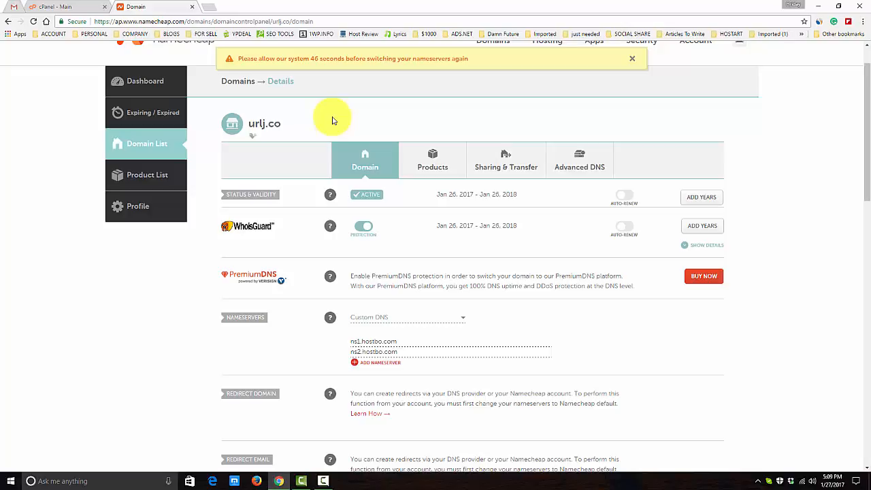
pyautogui.moveTo(62, 170)
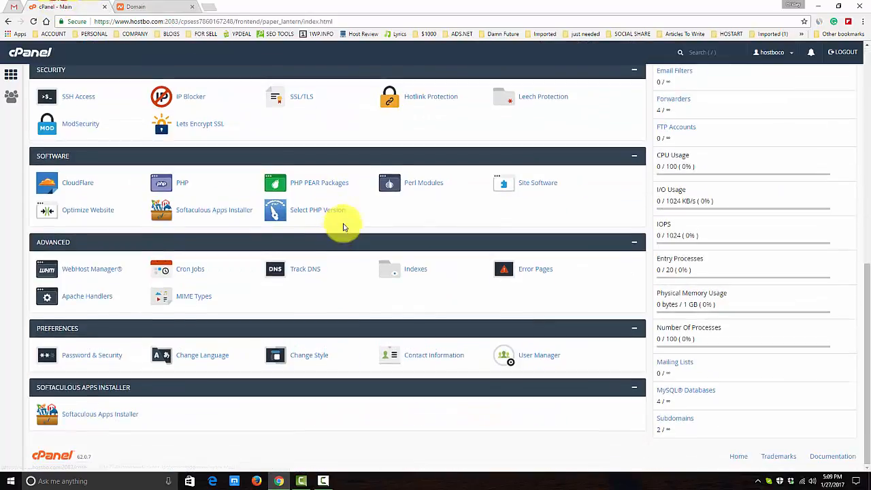
pyautogui.moveTo(300, 254)
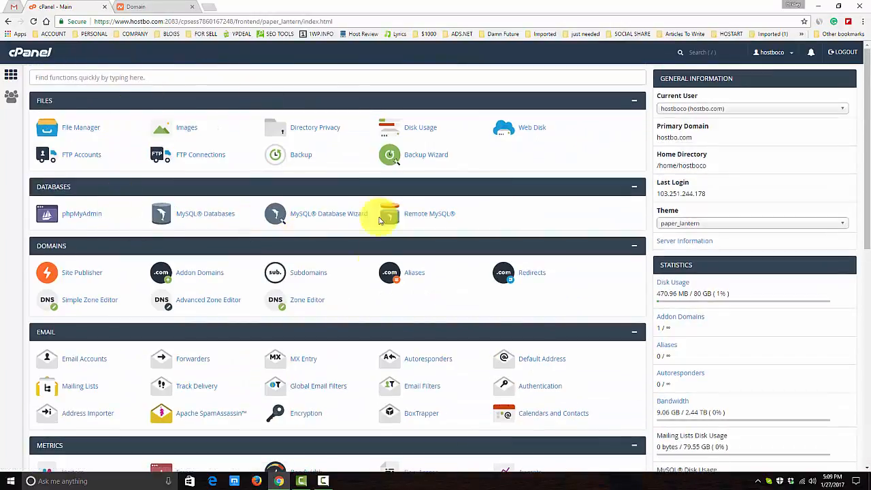
# Check the Namecheap domain page, then start the Addon Domains tool in cPanel.
pyautogui.scroll(-3)
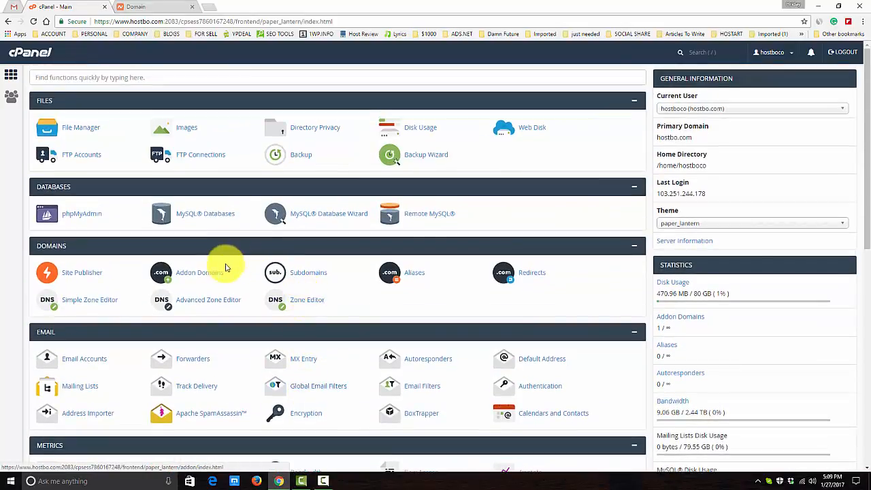
pyautogui.click(150, 6)
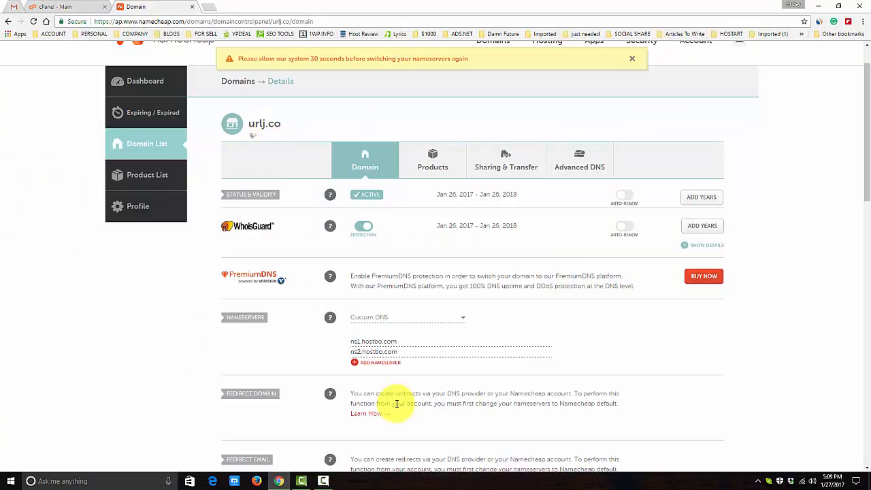
pyautogui.moveTo(407, 343)
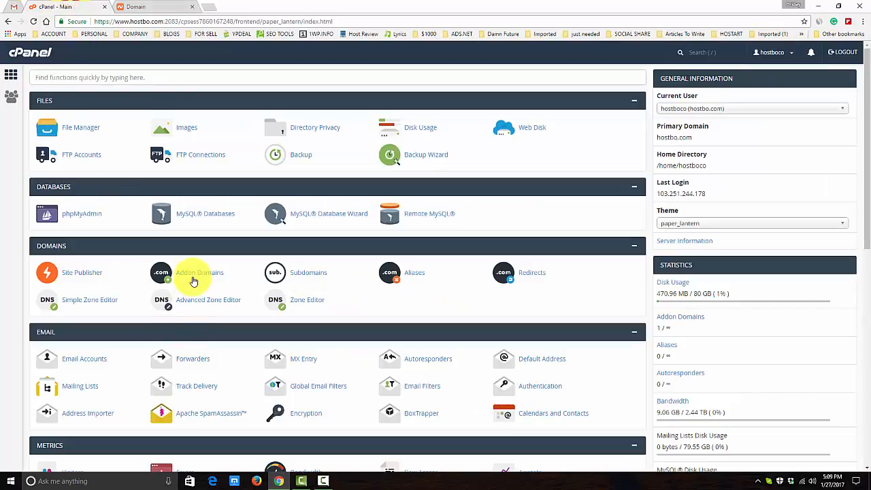
pyautogui.click(81, 272)
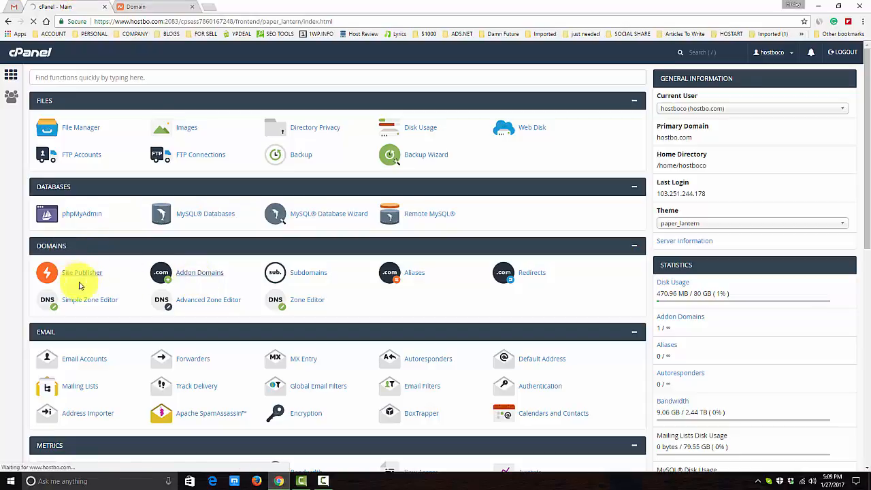
# Fill the addon form with domain urlj.co, subdomain urlj and document root URLJ.CO.
pyautogui.click(199, 272)
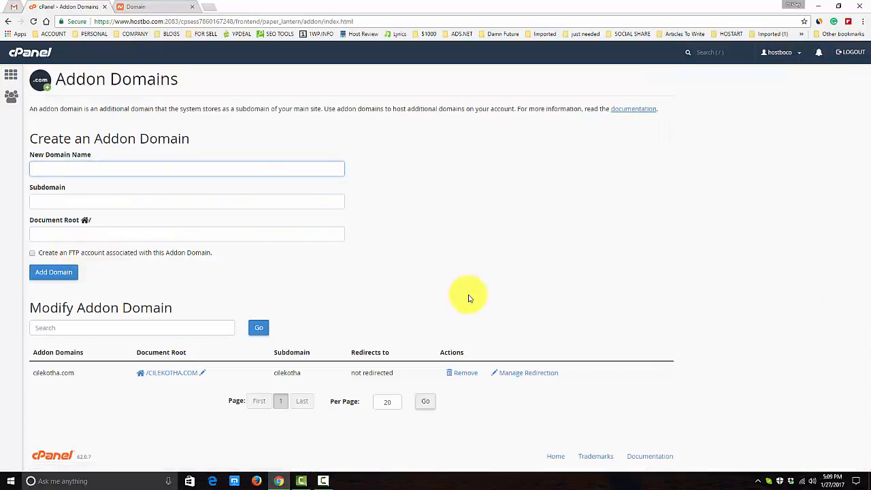
pyautogui.moveTo(87, 187)
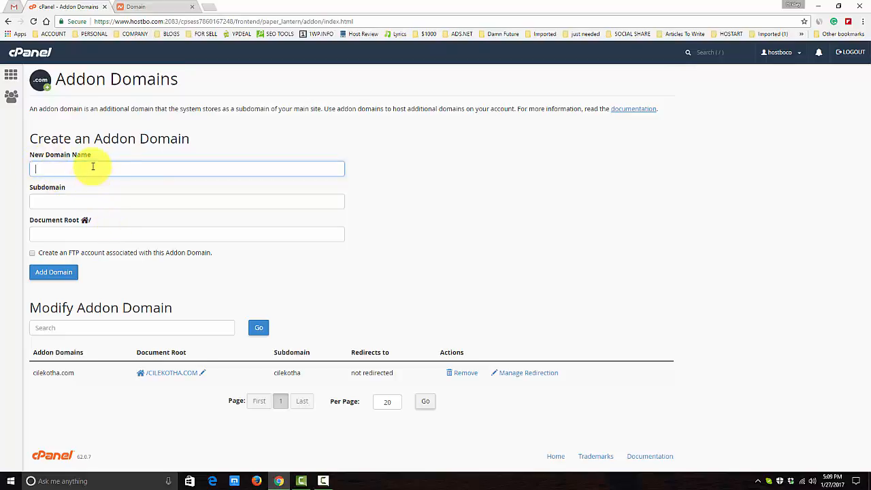
pyautogui.write('urlj.co')
pyautogui.click(188, 234)
pyautogui.write('urldomain')
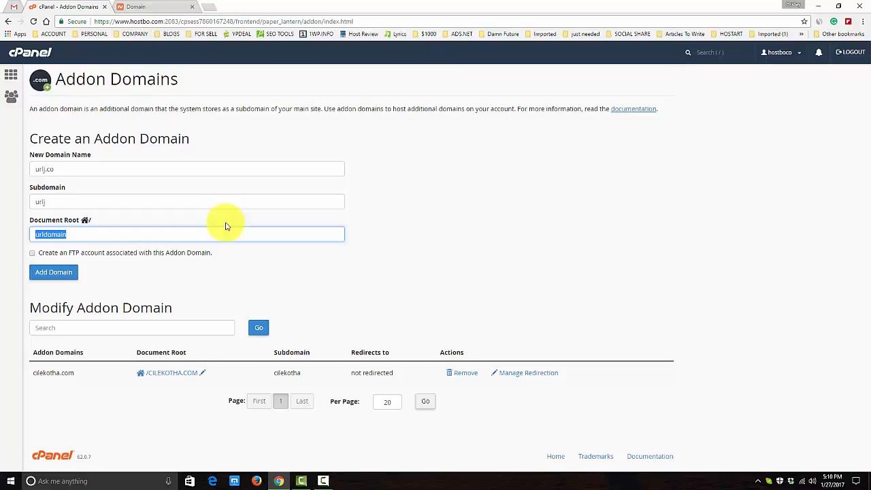
pyautogui.write('urljfiles')
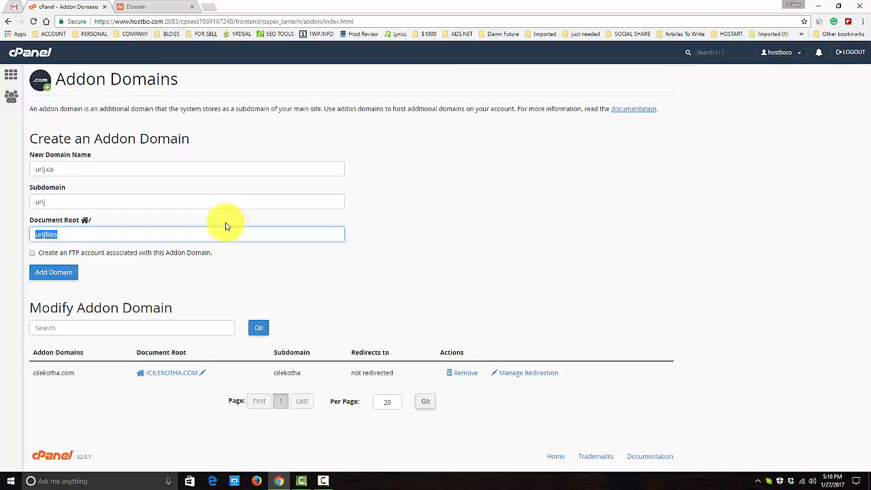
pyautogui.write('URLj')
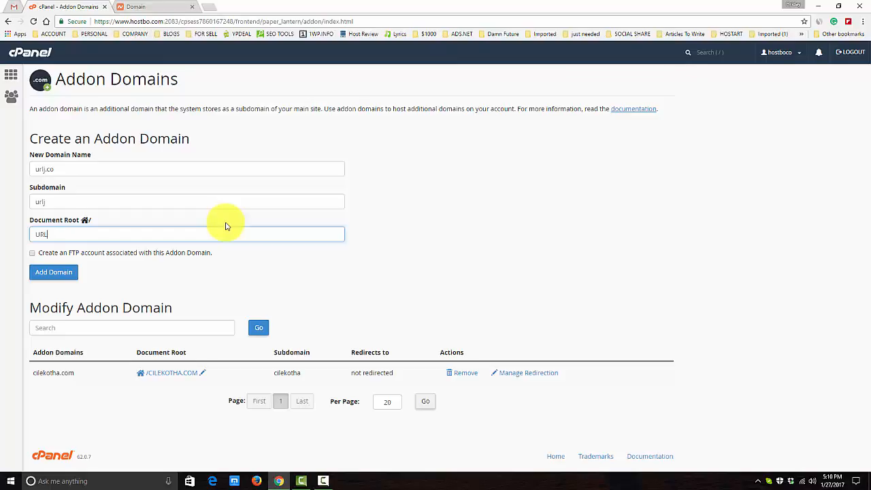
pyautogui.write('J.CO')
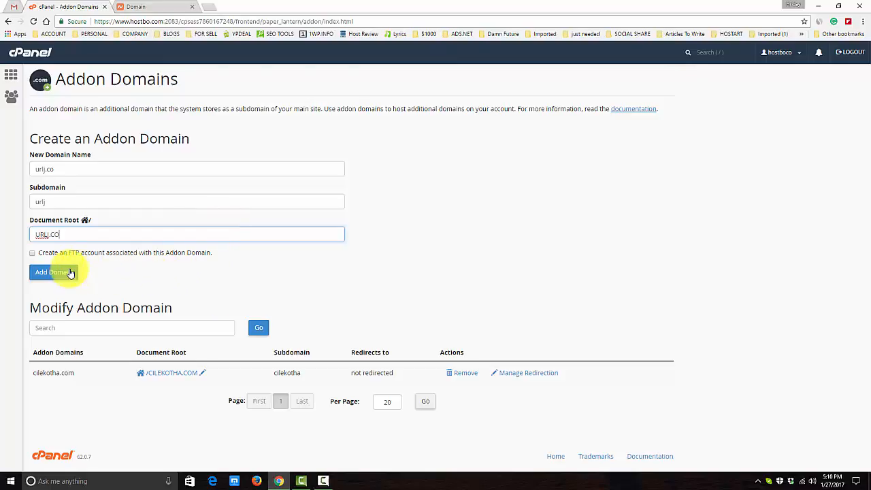
# Submit the form so cPanel creates urlj.co as an addon domain.
pyautogui.click(53, 273)
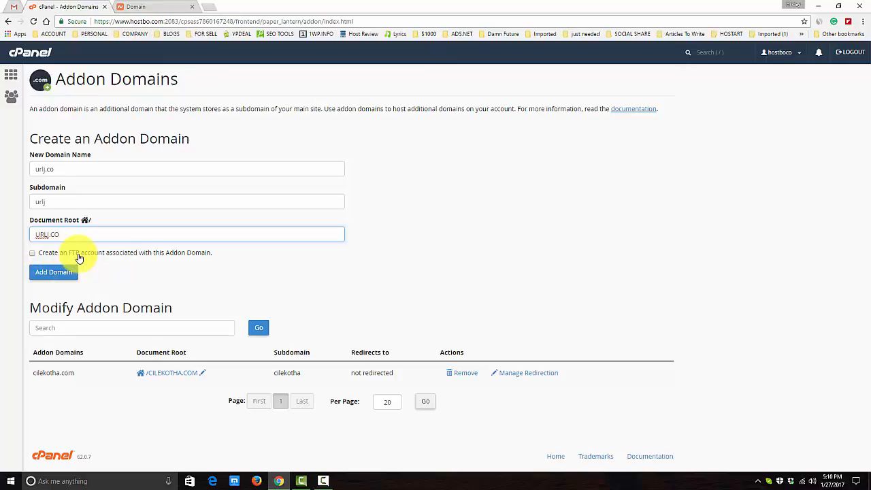
pyautogui.click(54, 272)
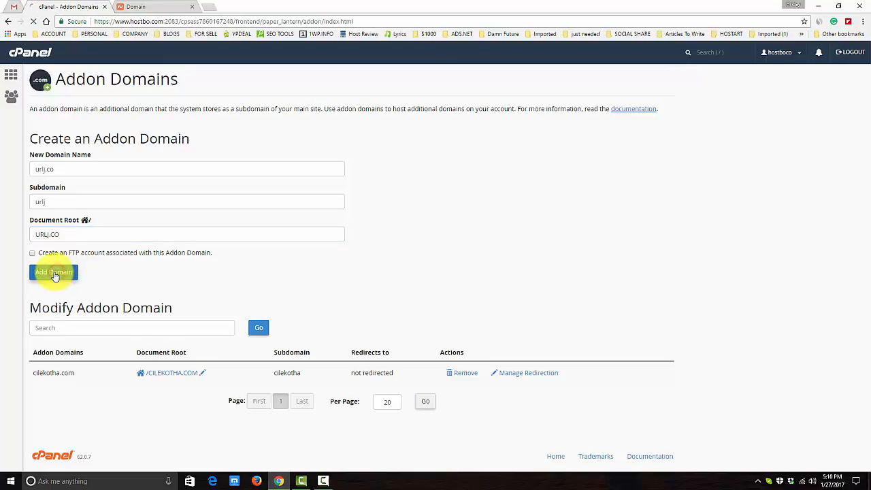
pyautogui.click(53, 272)
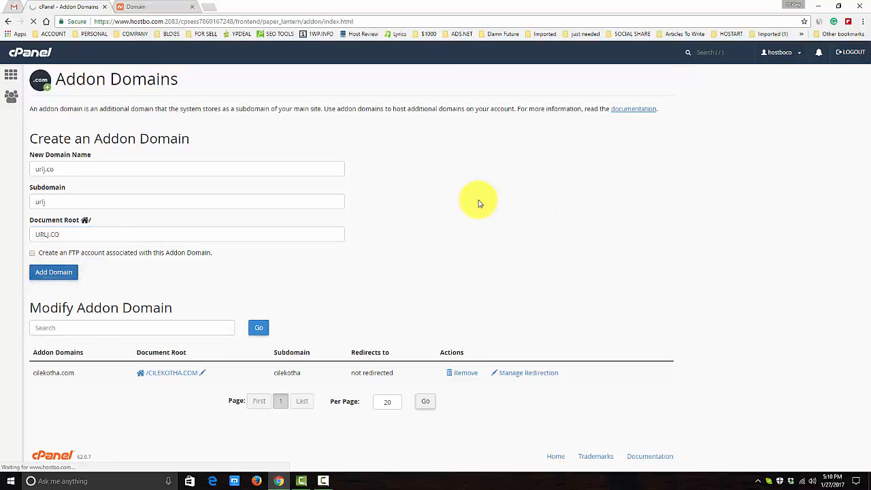
pyautogui.click(53, 272)
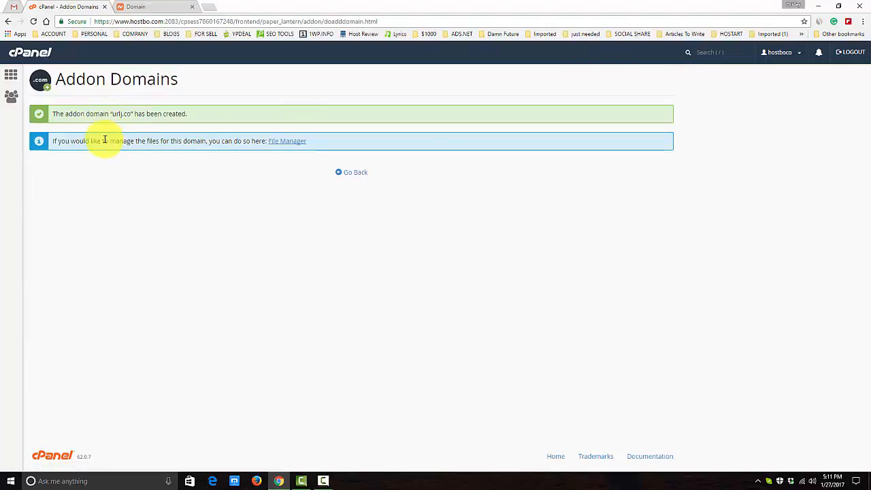
pyautogui.moveTo(90, 131)
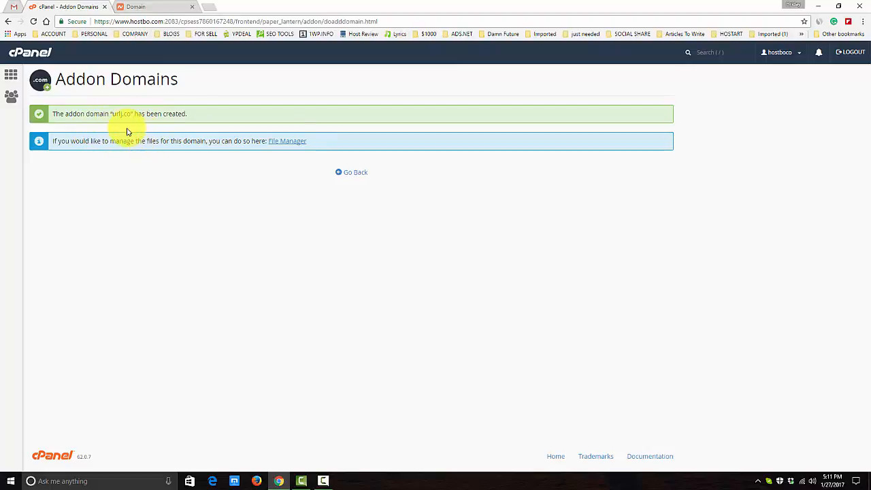
# Test the new urlj.co site, return to the addon domains list, then back to Namecheap.
pyautogui.doubleClick(121, 114)
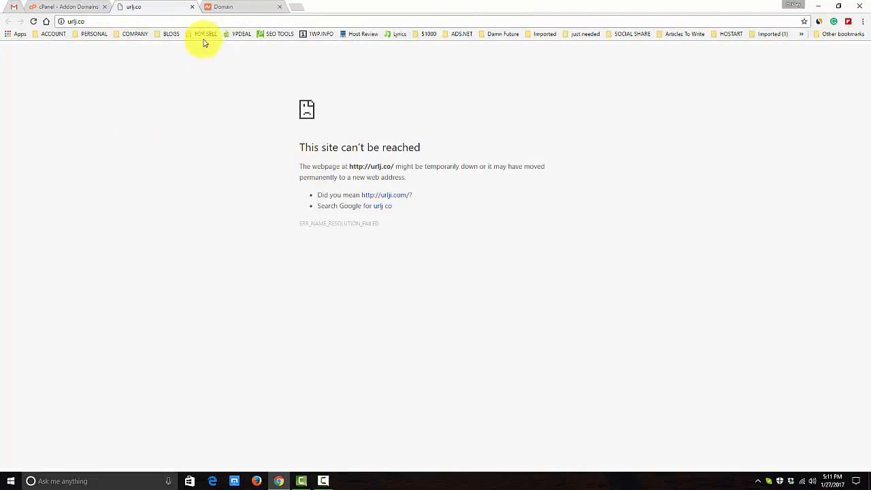
pyautogui.click(73, 5)
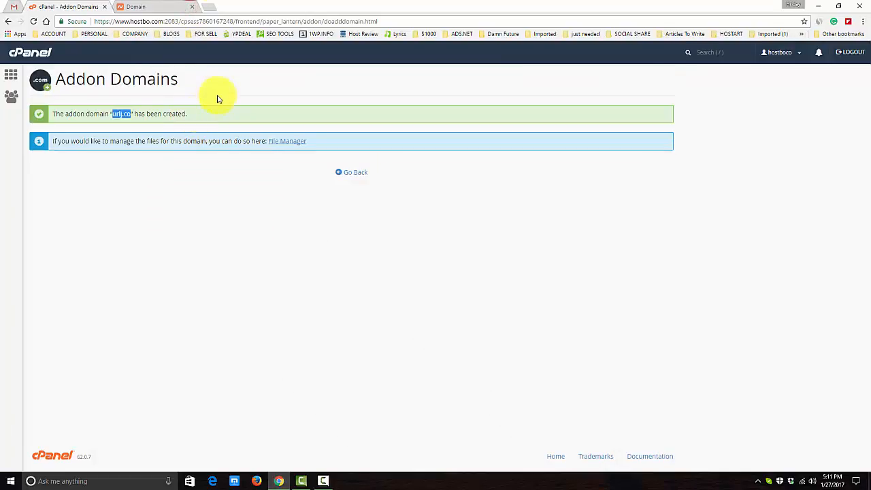
pyautogui.click(351, 171)
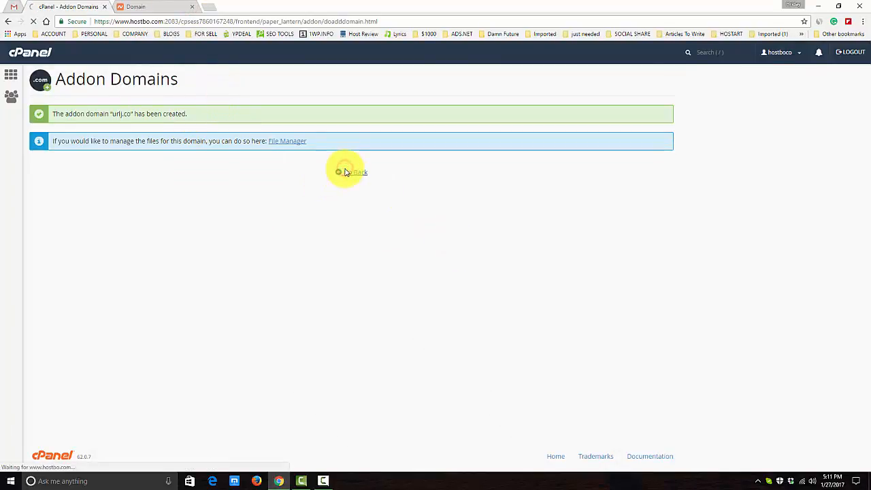
pyautogui.click(354, 172)
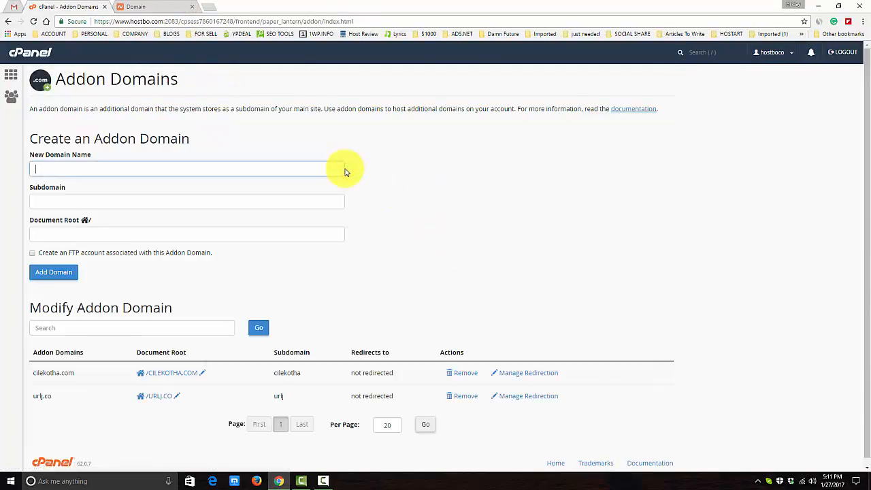
pyautogui.click(147, 8)
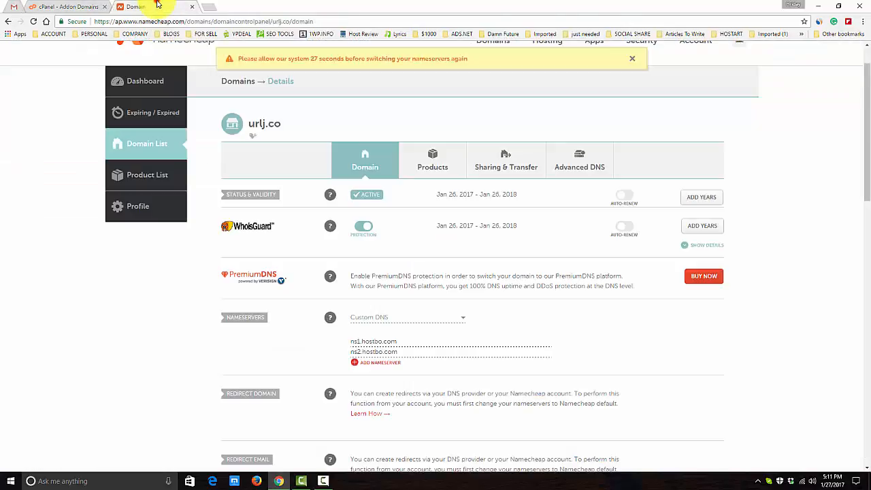
pyautogui.click(630, 59)
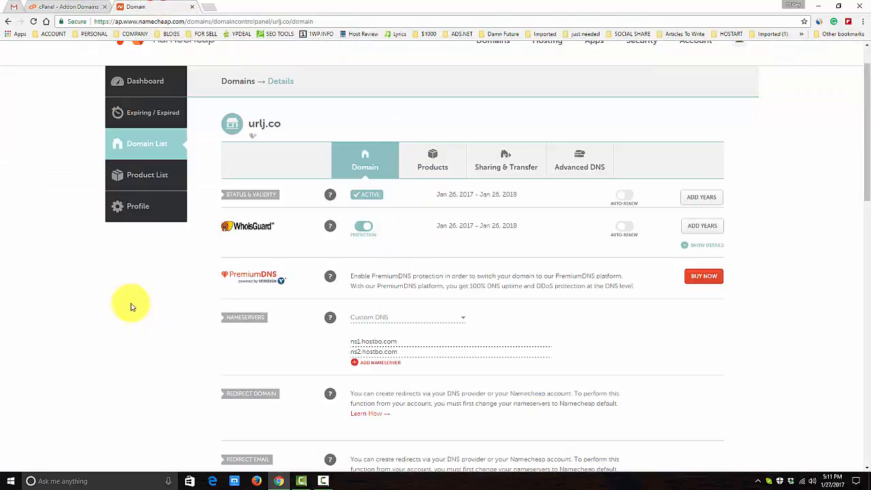